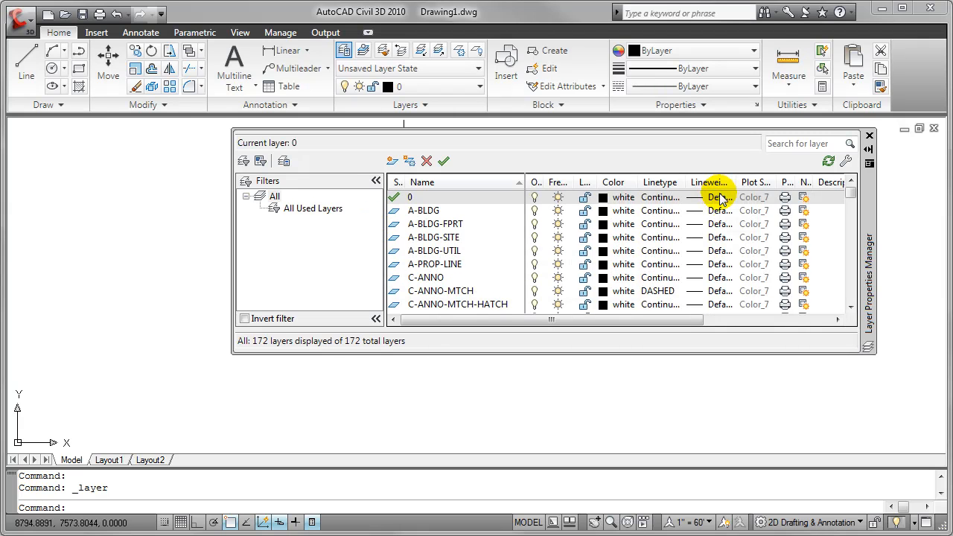
Step: Inspect layer 0's lineweight choices (still in inches) and close them unchanged
{"action": "left_click", "coordinate": [721, 196]}
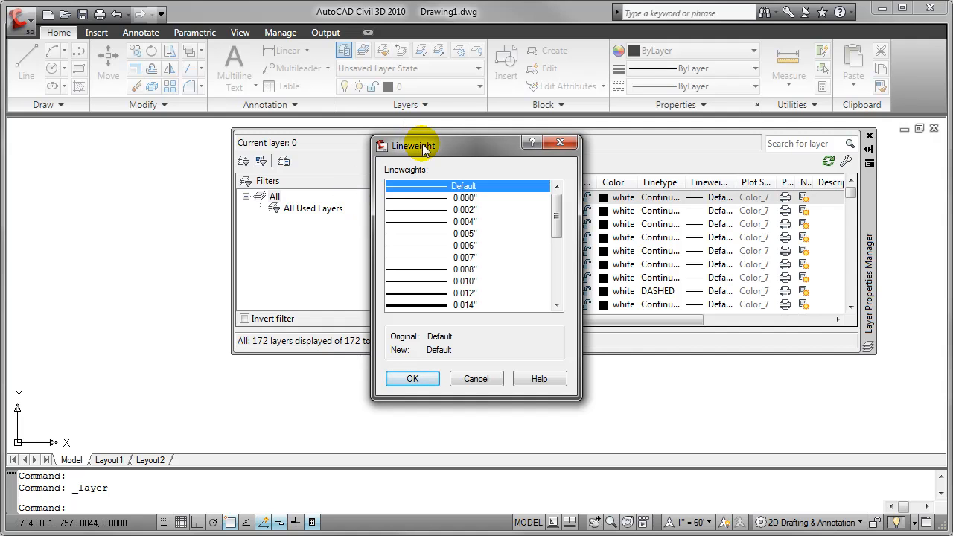
{"action": "mouse_move", "coordinate": [479, 303]}
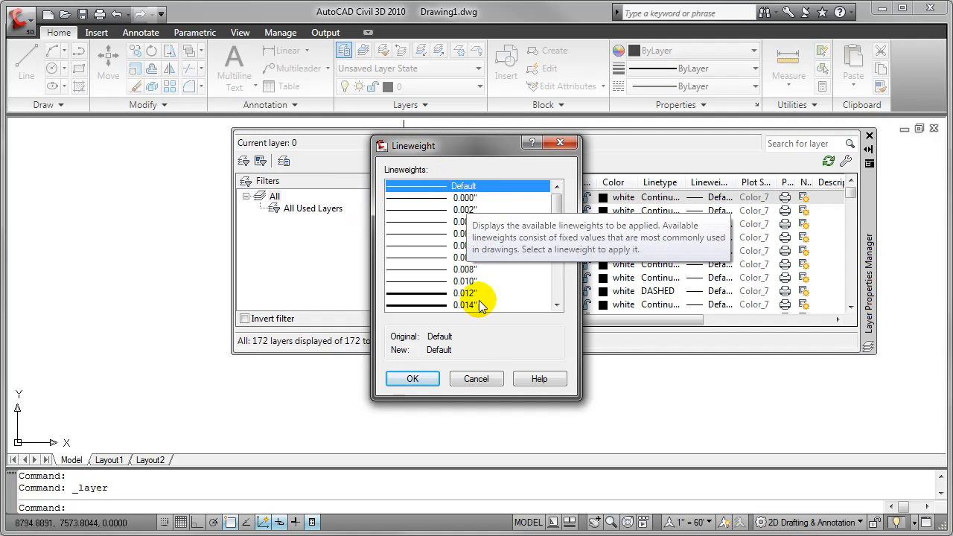
{"action": "mouse_move", "coordinate": [488, 341]}
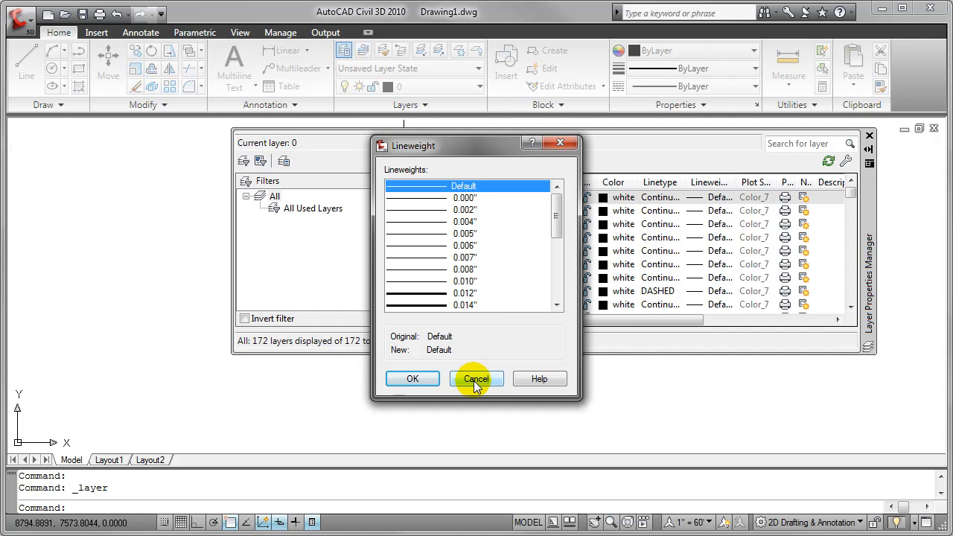
{"action": "left_click", "coordinate": [476, 378]}
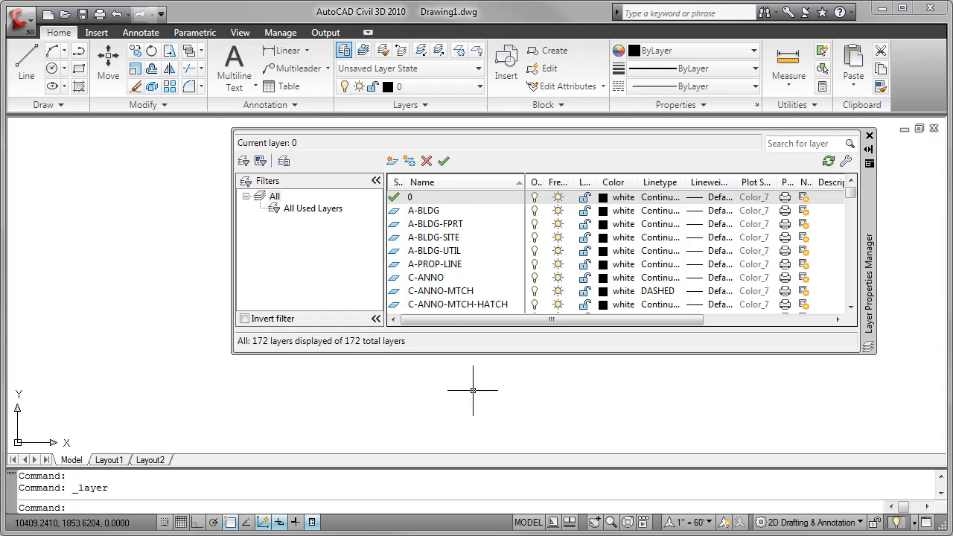
Step: Set the LWUNITS system variable to 1 so lineweights display in millimeters
{"action": "type", "text": "LW"}
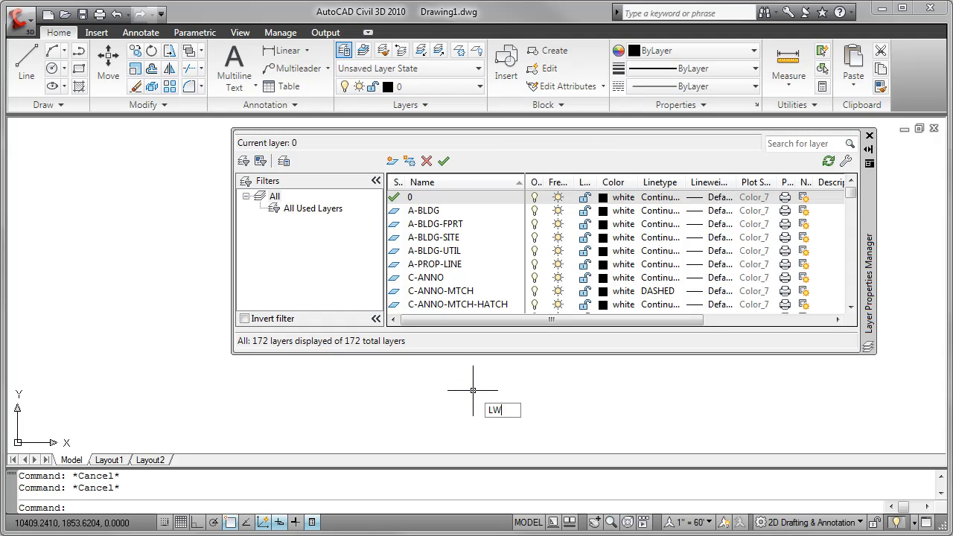
{"action": "type", "text": "UNITS"}
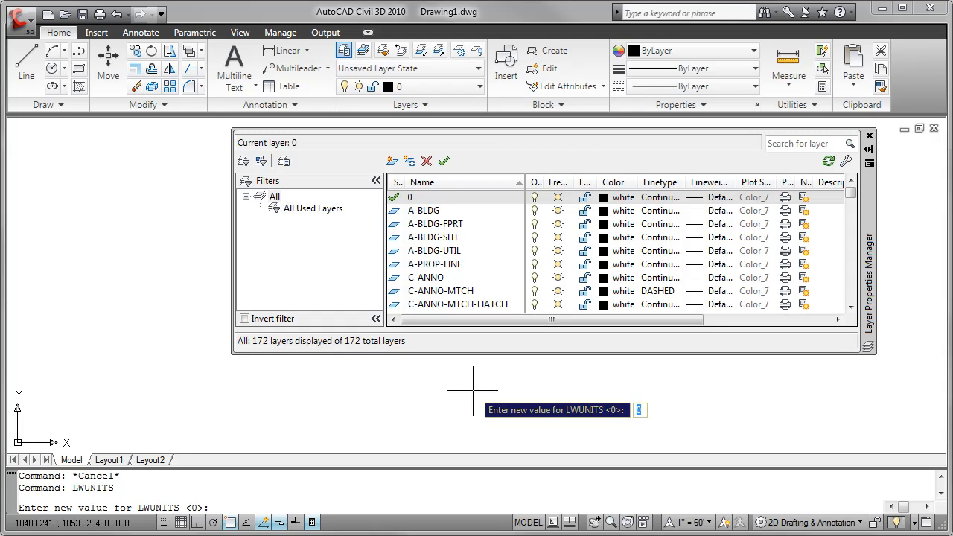
{"action": "type", "text": "1"}
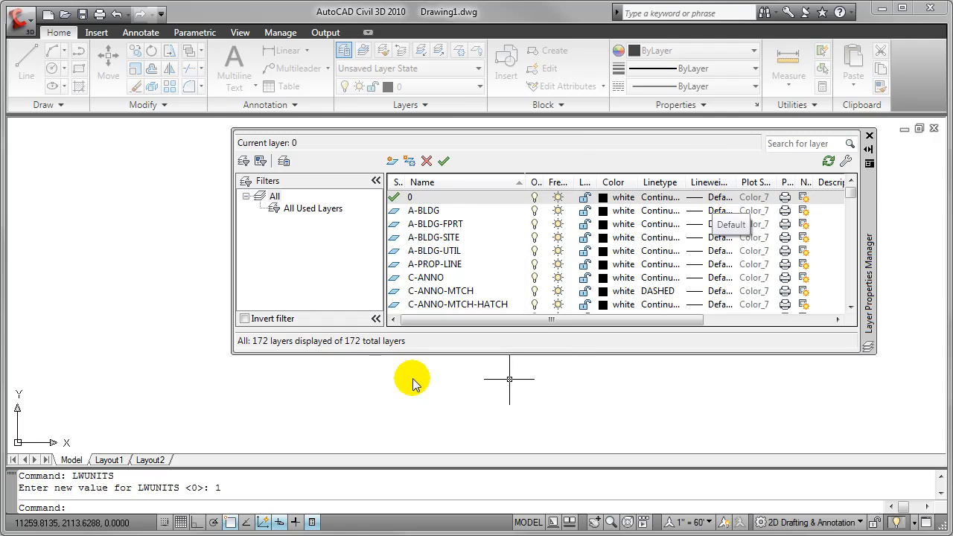
Step: Confirm layer 0's lineweights now list in millimeters, then move to the Layout1 sheet
{"action": "left_click", "coordinate": [721, 210]}
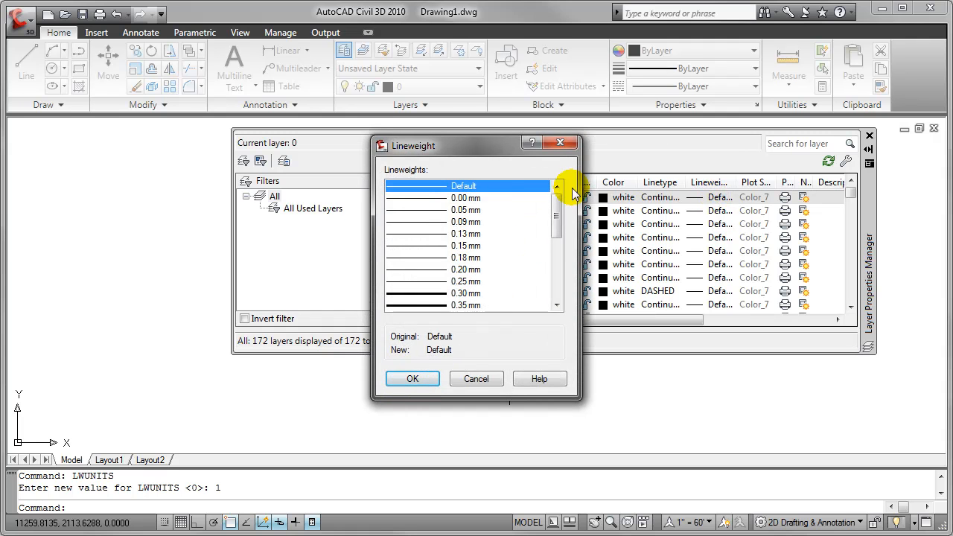
{"action": "mouse_move", "coordinate": [462, 149]}
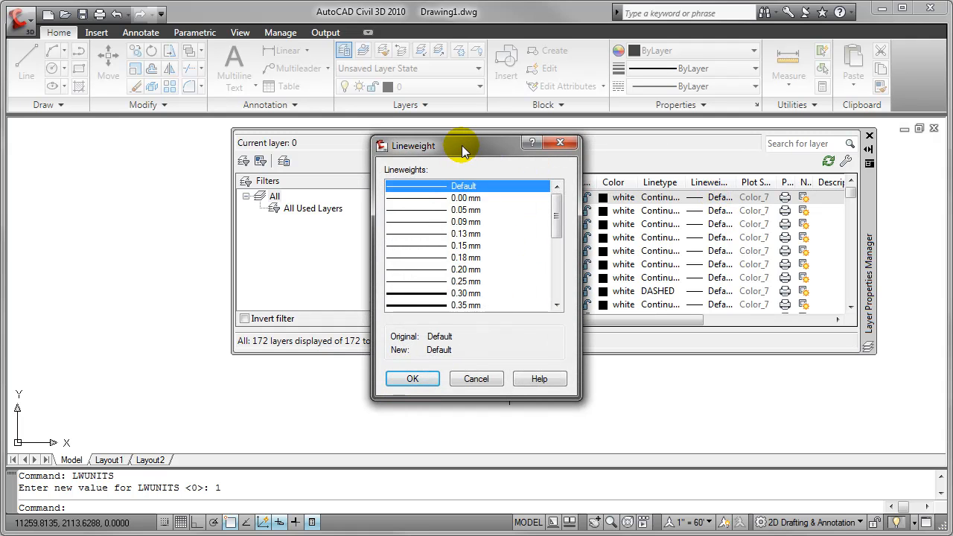
{"action": "mouse_move", "coordinate": [498, 354]}
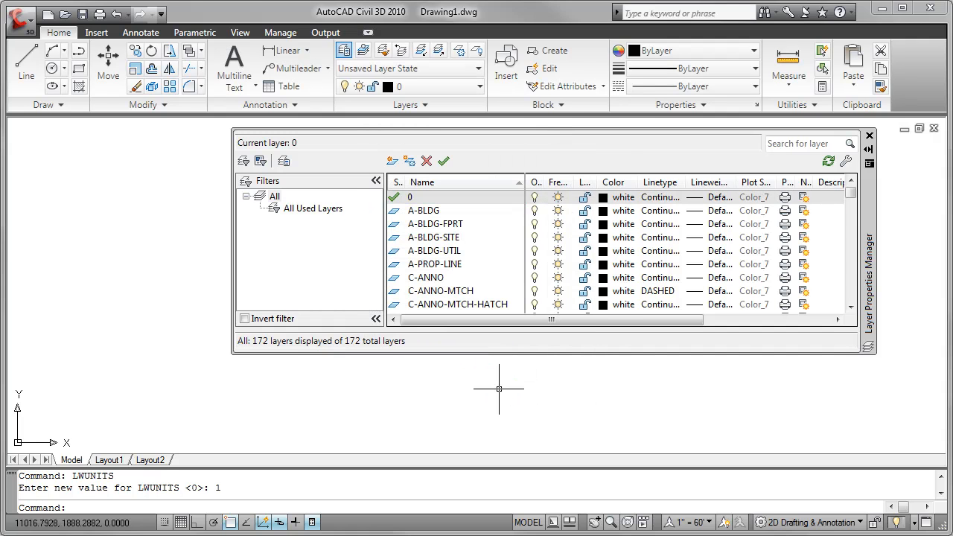
{"action": "left_click", "coordinate": [107, 459]}
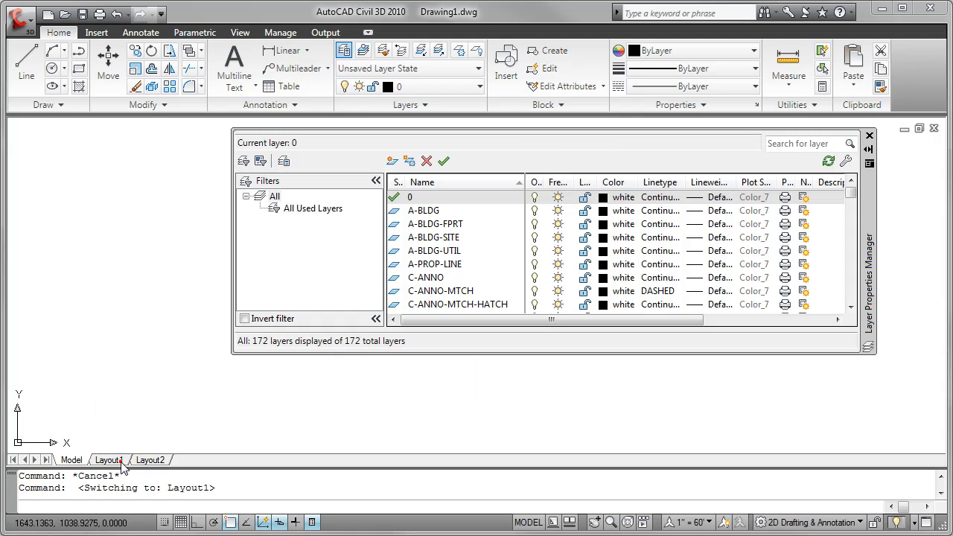
Step: Modify Layout1's page setup to use monochrome.ctb as the plot style table
{"action": "left_click", "coordinate": [108, 459]}
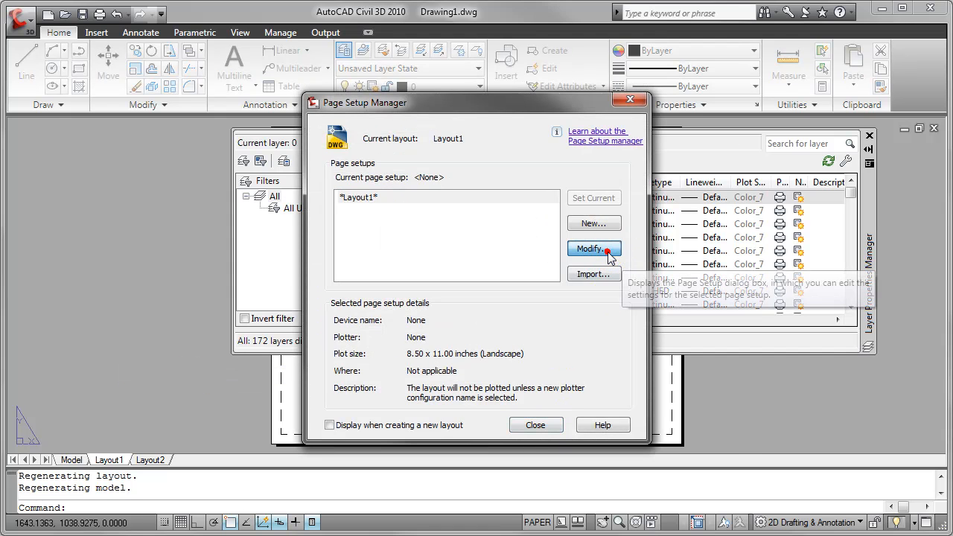
{"action": "left_click", "coordinate": [593, 248]}
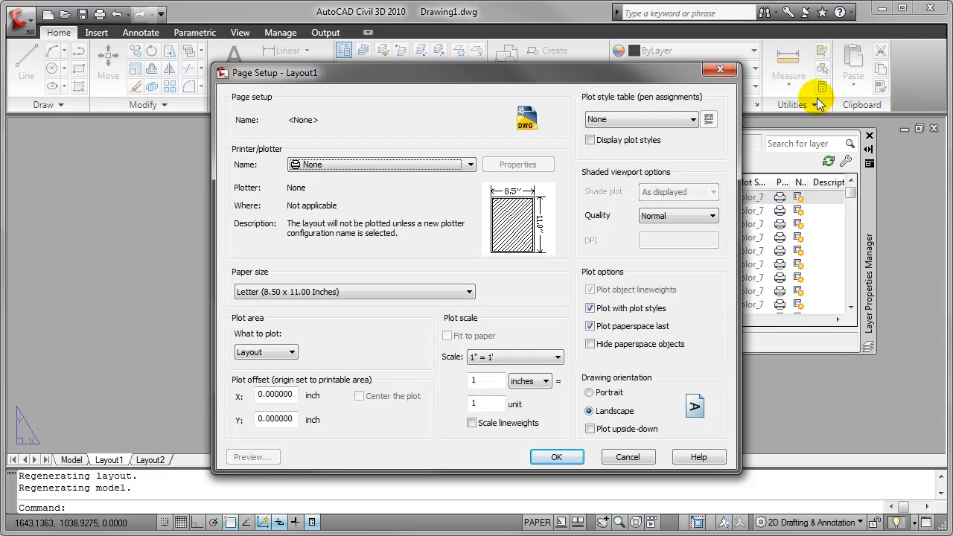
{"action": "mouse_move", "coordinate": [683, 143]}
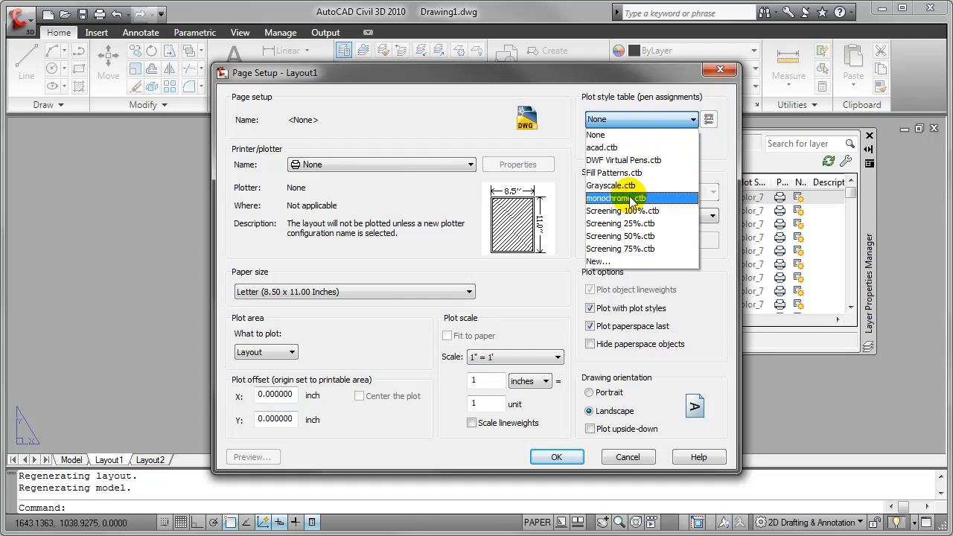
{"action": "left_click", "coordinate": [615, 196]}
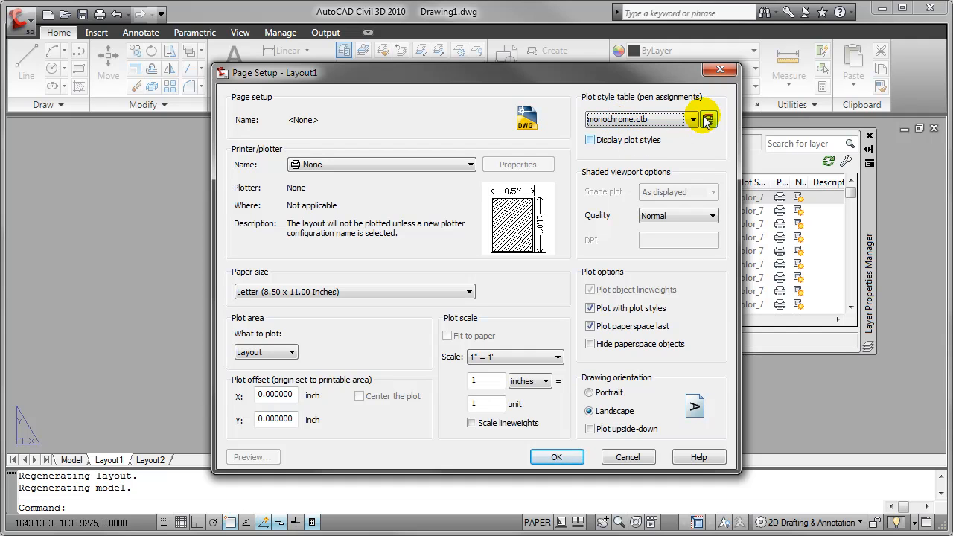
{"action": "mouse_move", "coordinate": [707, 119]}
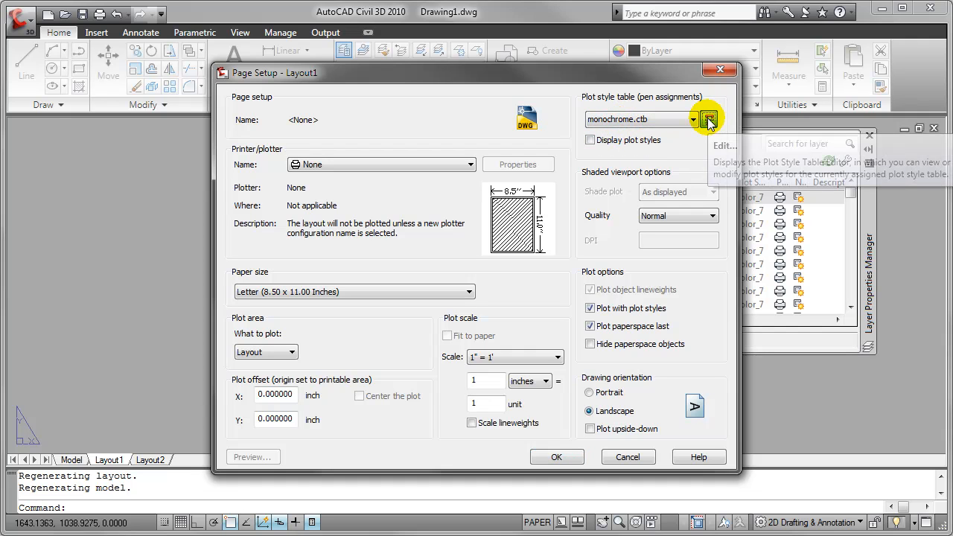
Step: Bring up monochrome.ctb in the Plot Style Table Editor, Form View
{"action": "left_click", "coordinate": [708, 120]}
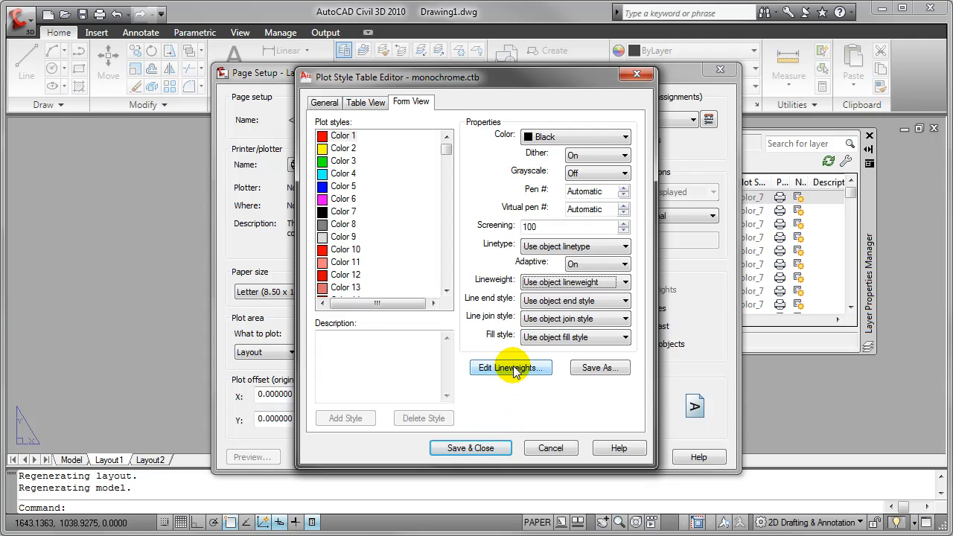
Step: Set monochrome.ctb's lineweight Units for Listing to Inches (in) and confirm
{"action": "left_click", "coordinate": [509, 367]}
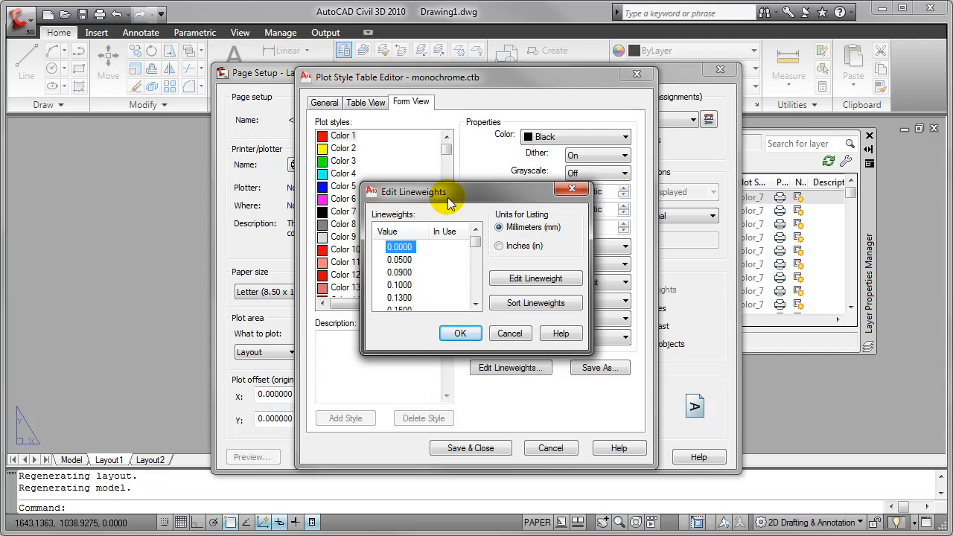
{"action": "mouse_move", "coordinate": [505, 215]}
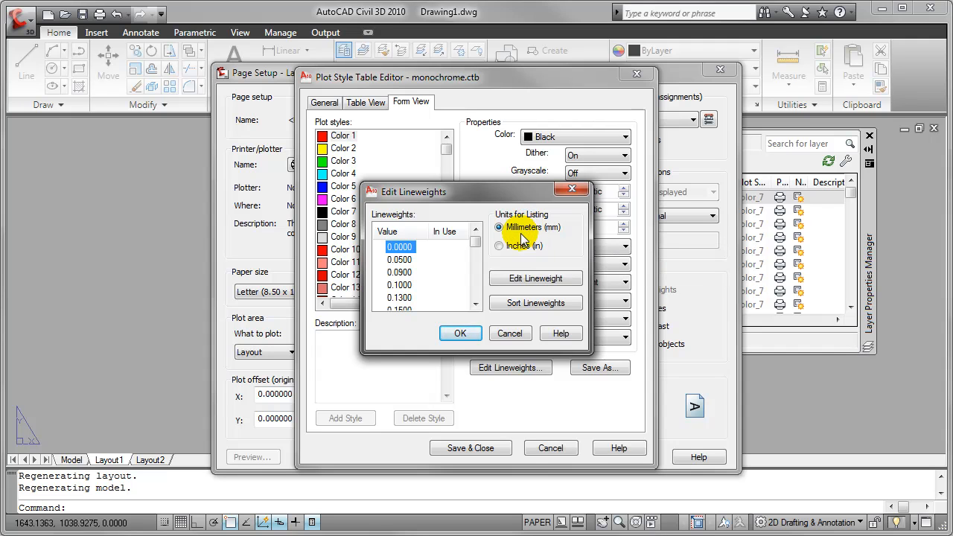
{"action": "left_click", "coordinate": [499, 246]}
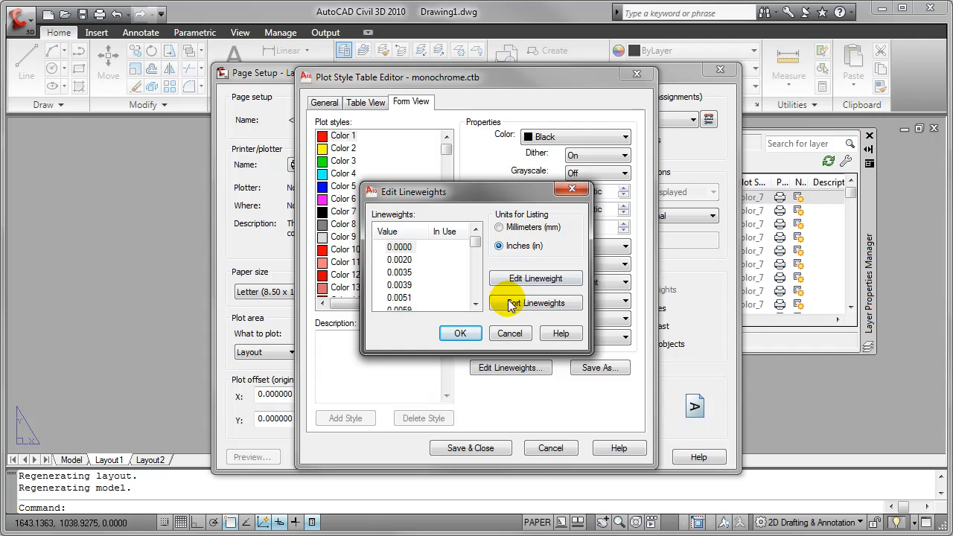
{"action": "left_click", "coordinate": [509, 333]}
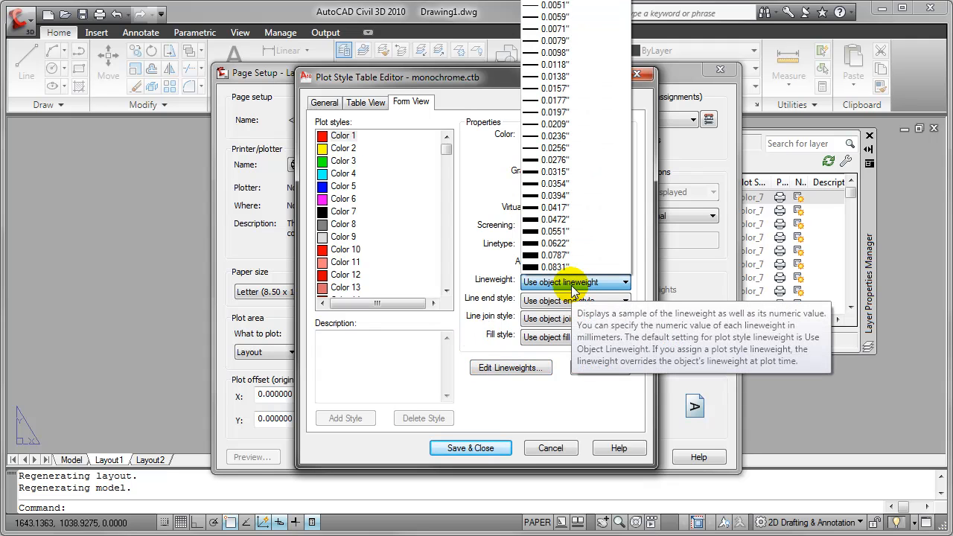
Step: Browse the colour style's Lineweight dropdown, now showing inch values
{"action": "left_click", "coordinate": [553, 219]}
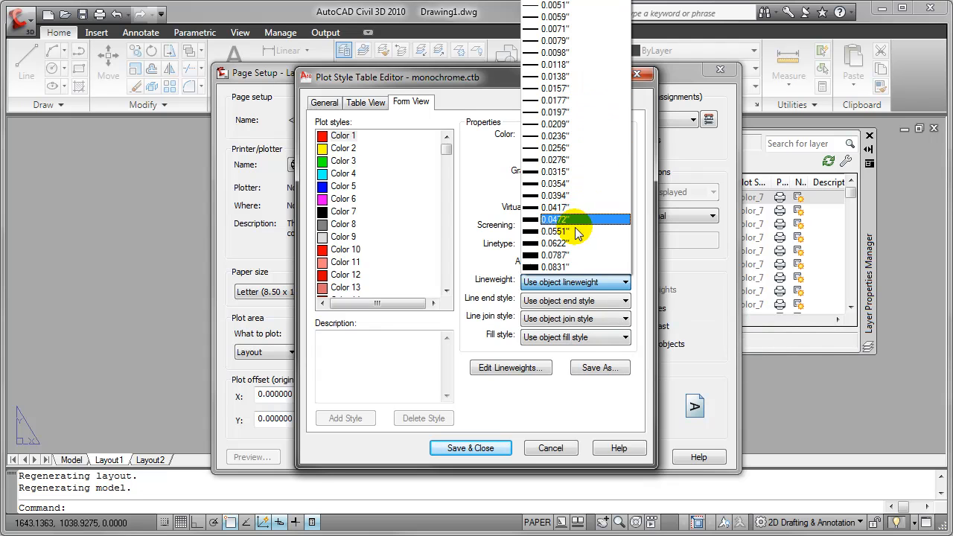
{"action": "left_click", "coordinate": [554, 266]}
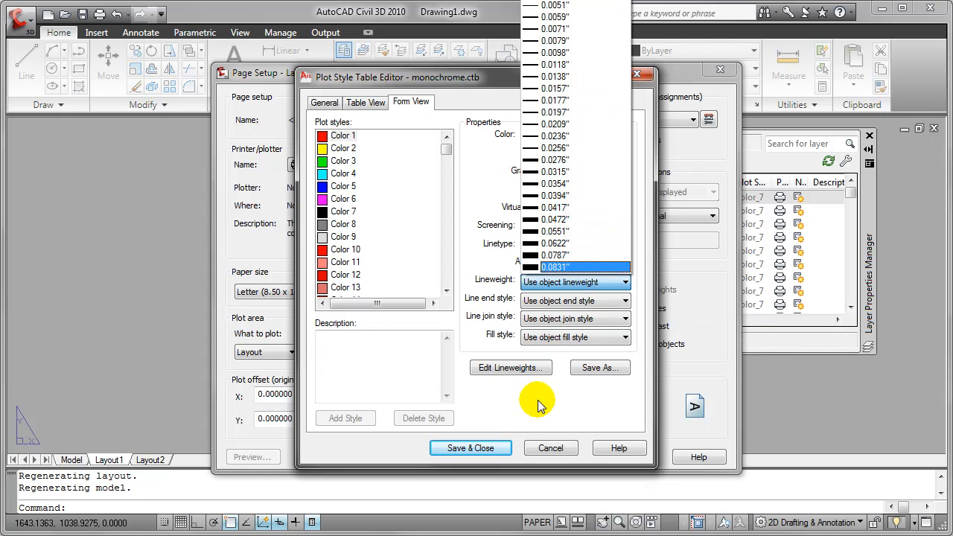